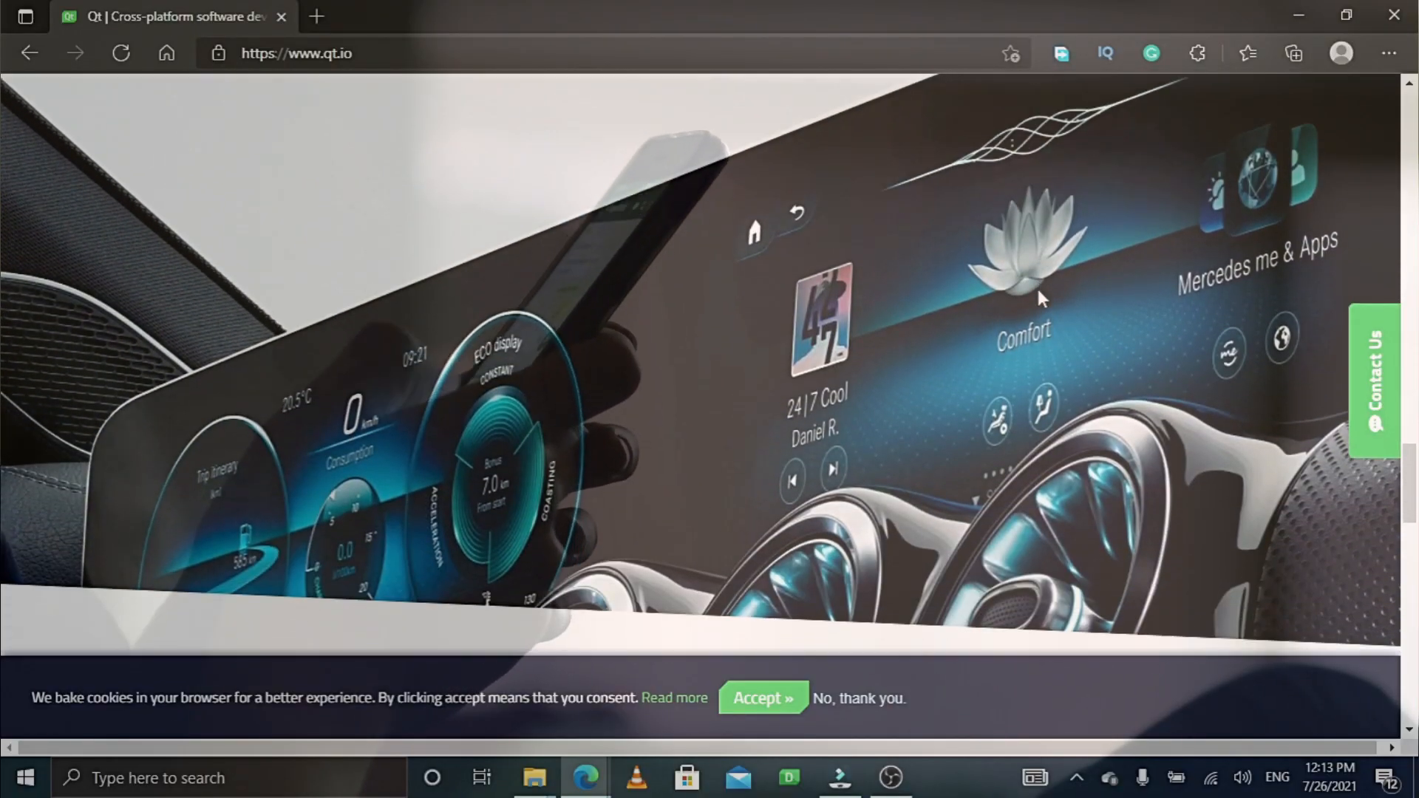
{"action": "scroll", "scroll_direction": "down", "scroll_amount": 3}
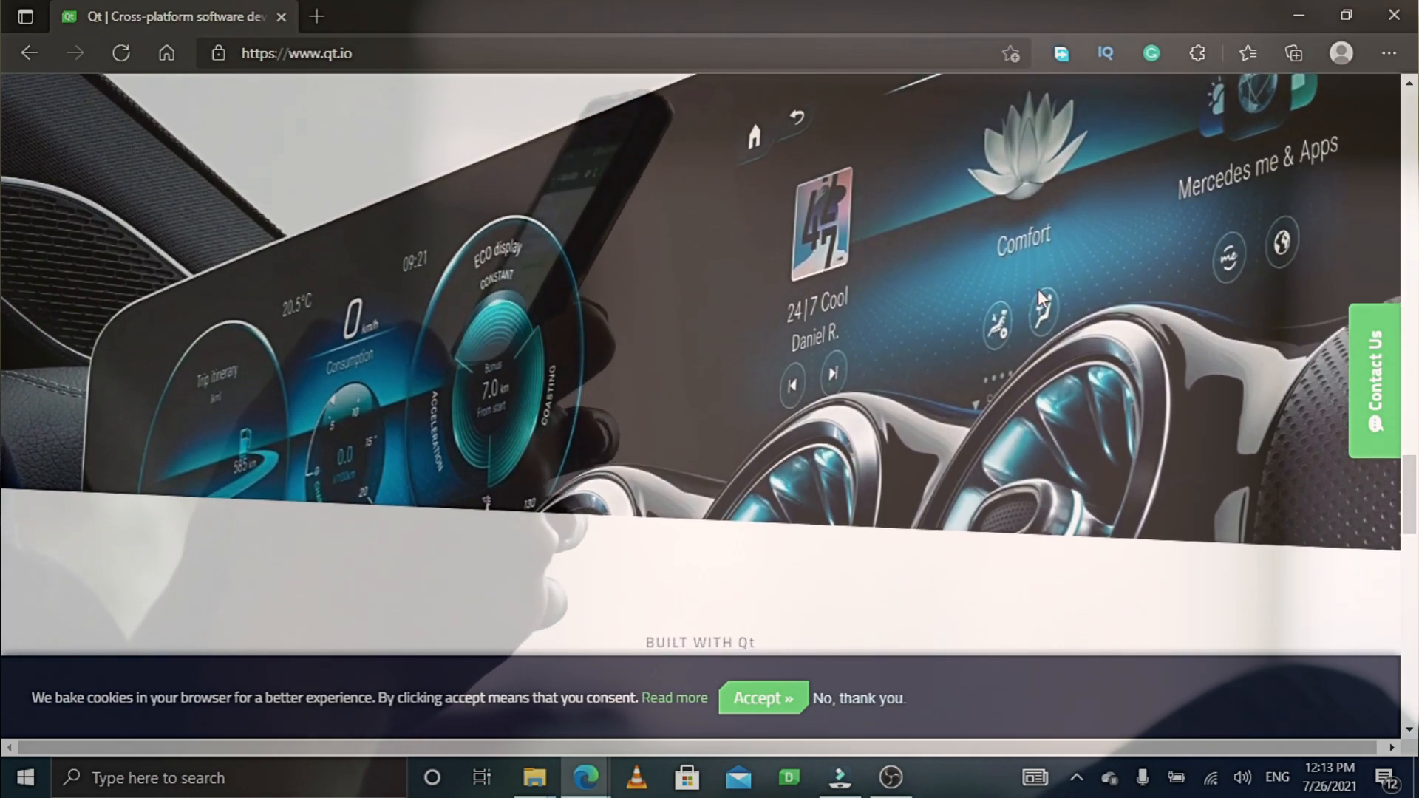